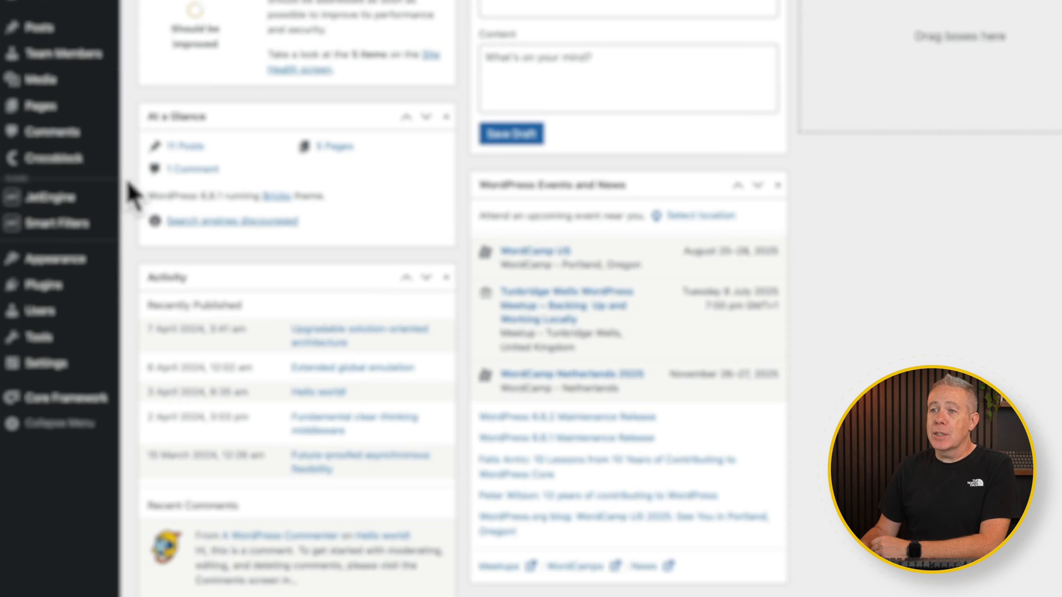
mouse_move(64, 162)
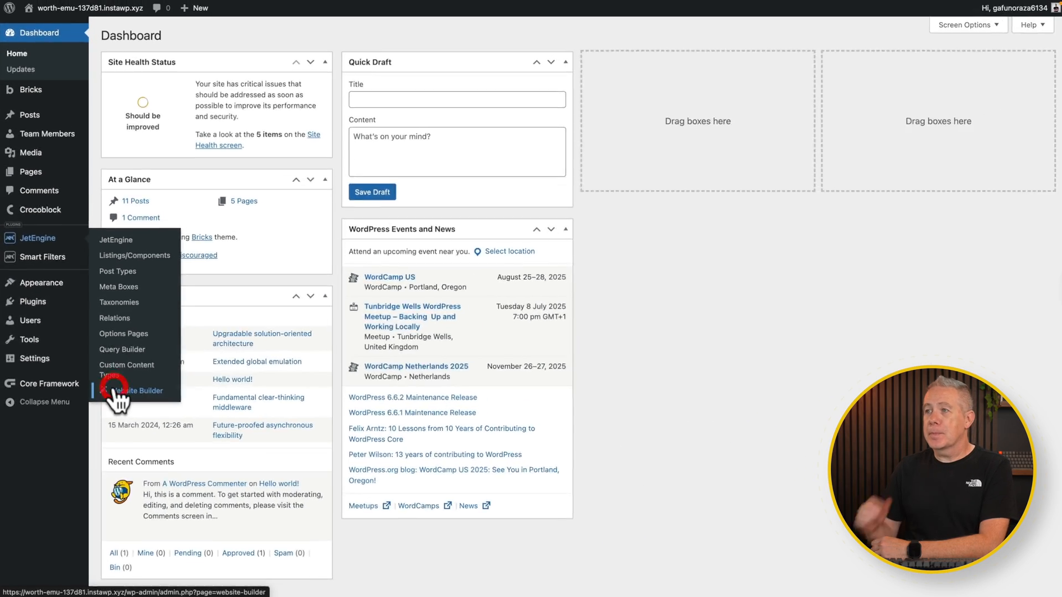
Open JetEngine's AI Website Structure Builder from the admin sidebar
left_click(135, 390)
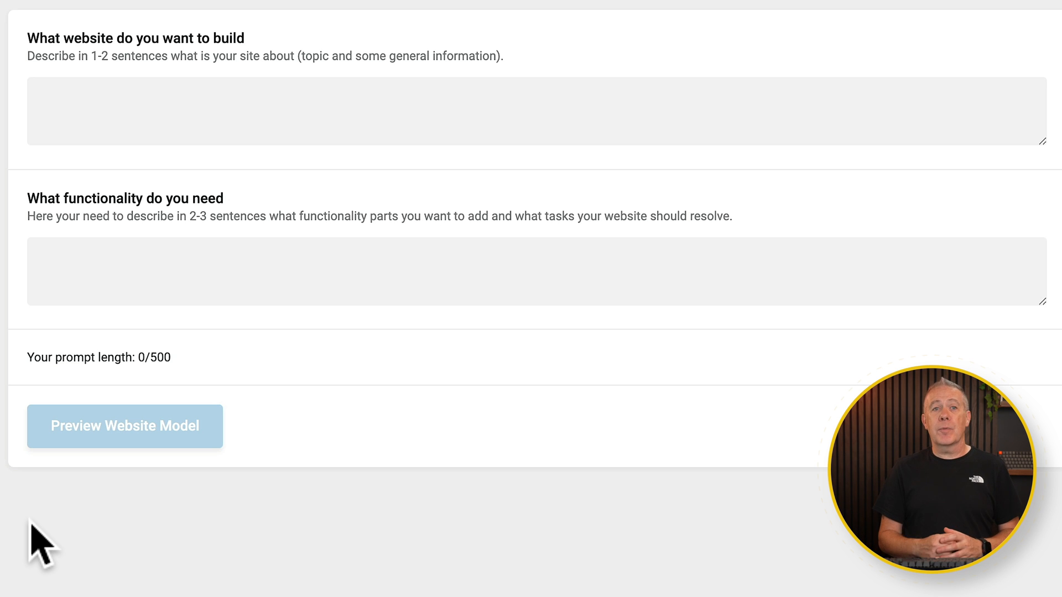
mouse_move(150, 204)
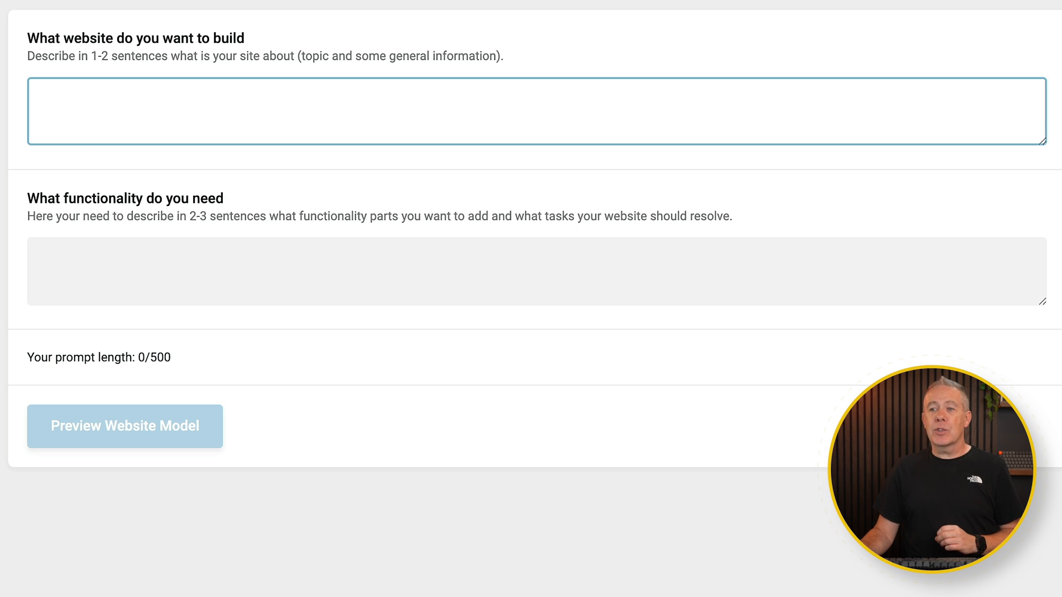
mouse_move(406, 584)
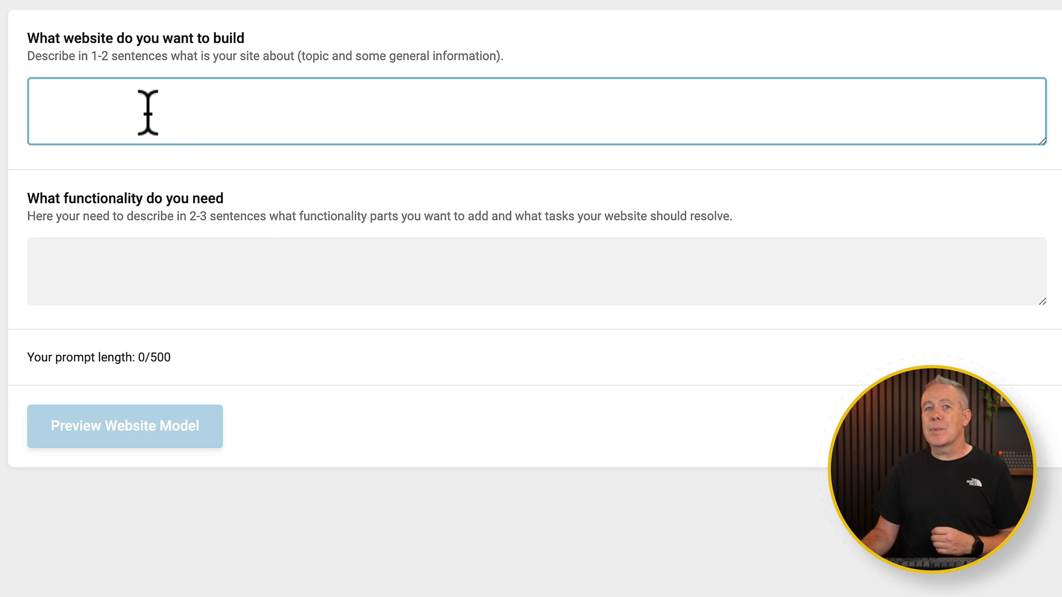
Enter the job listing site description: lists jobs, connects the company listing the job
type("A job listing website that lists jobs, connects the company listing the job and allows people to apply for the job role.")
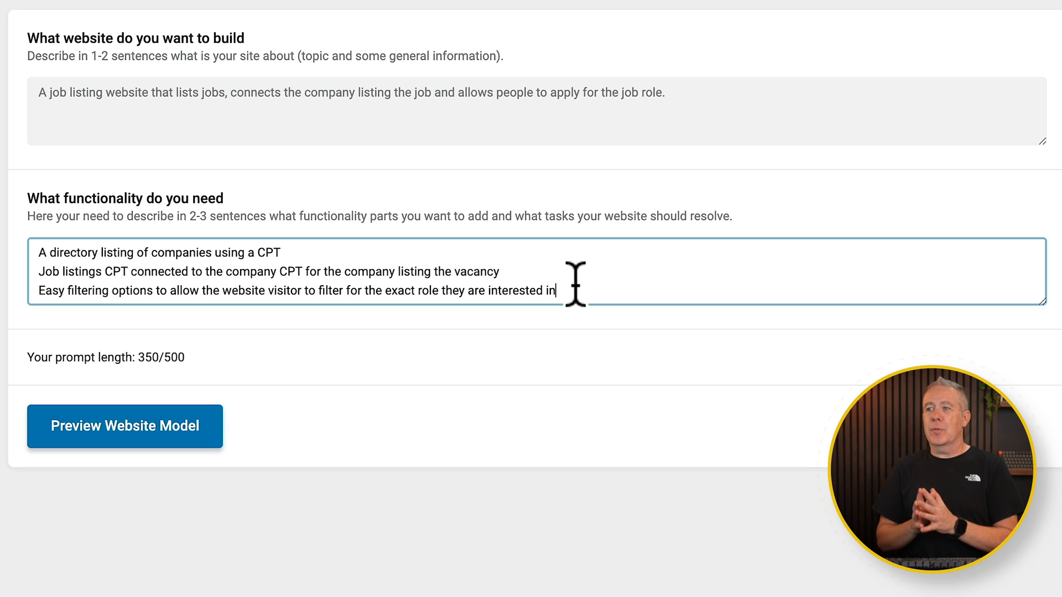
mouse_move(342, 396)
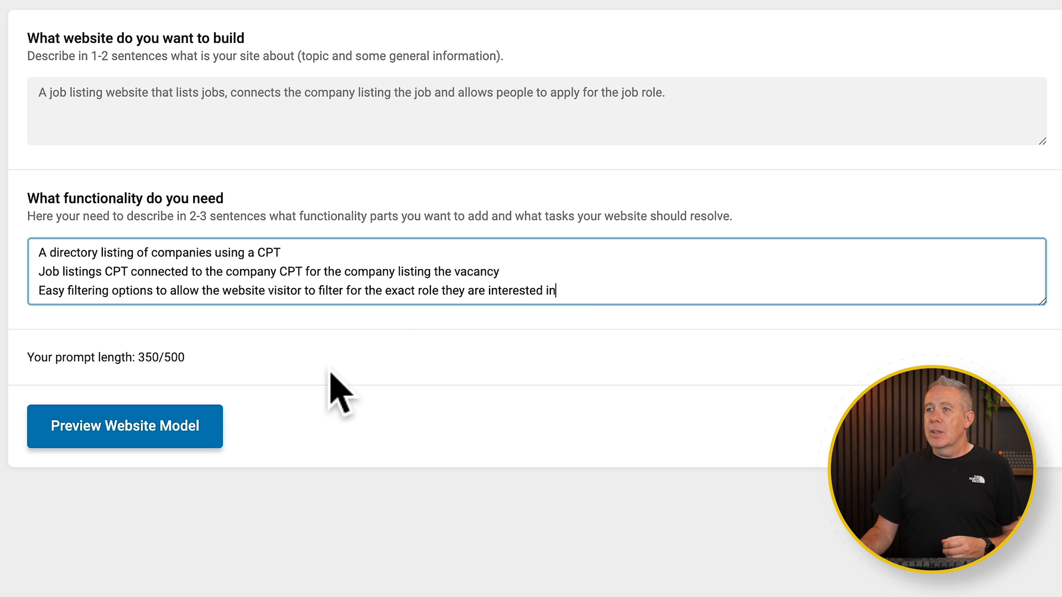
Preview the website model and review its Job Listings and Companies post types, relation and filters
left_click(125, 426)
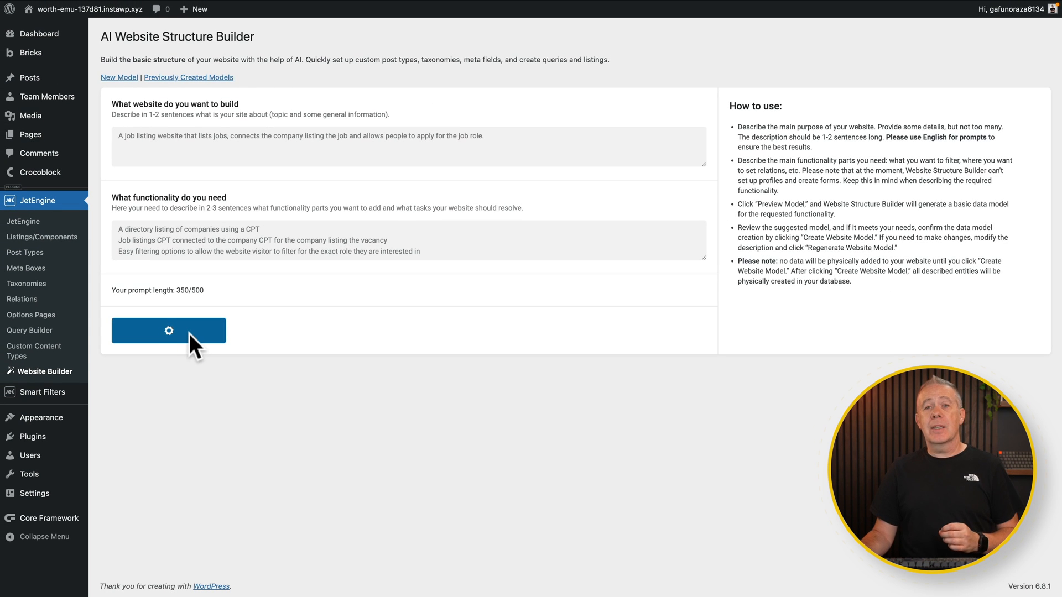
left_click(168, 330)
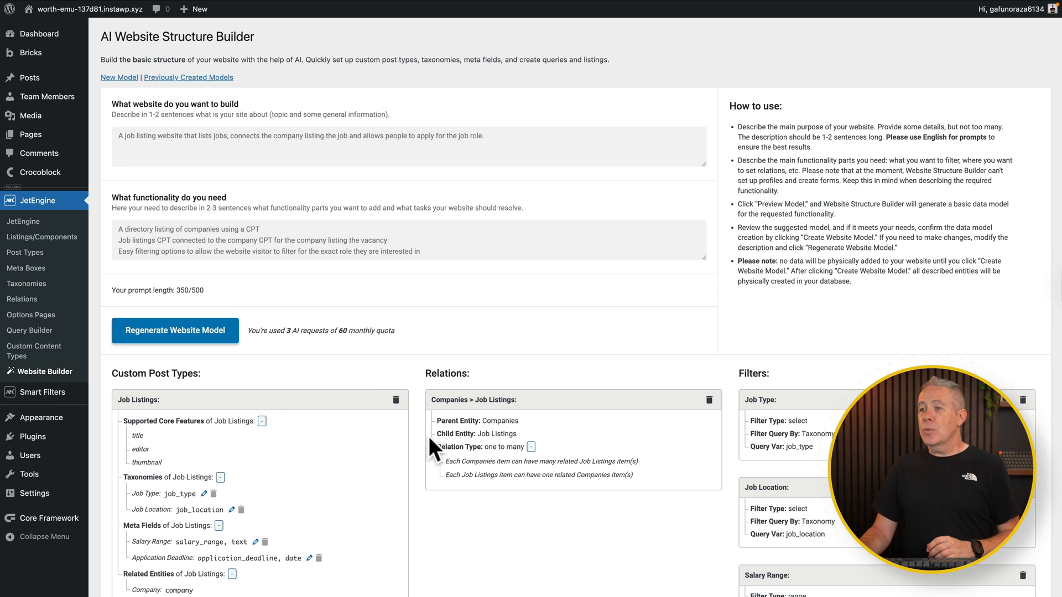
scroll("down", 3)
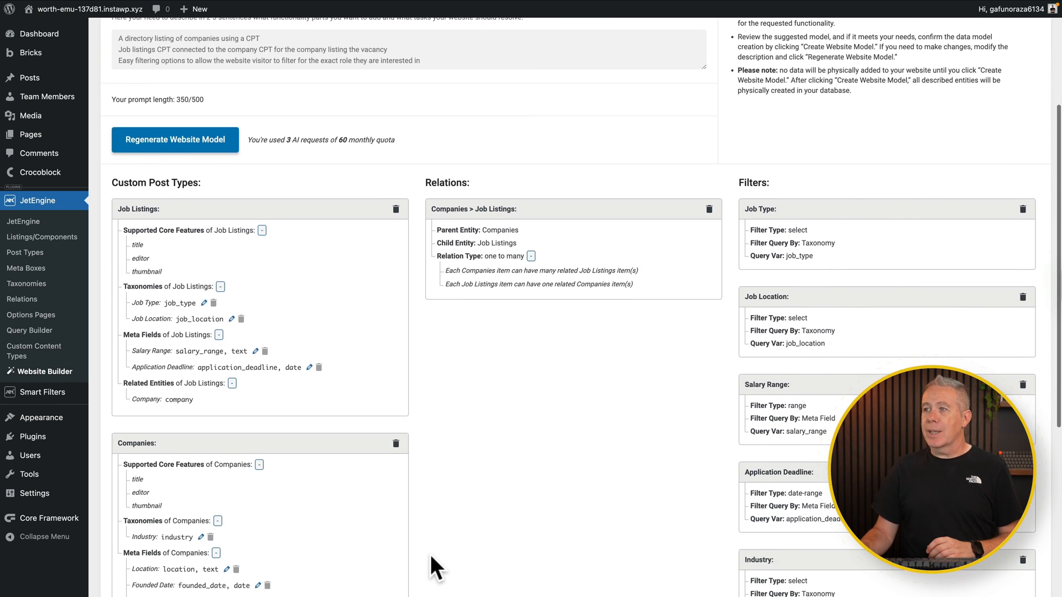
scroll("down", 3)
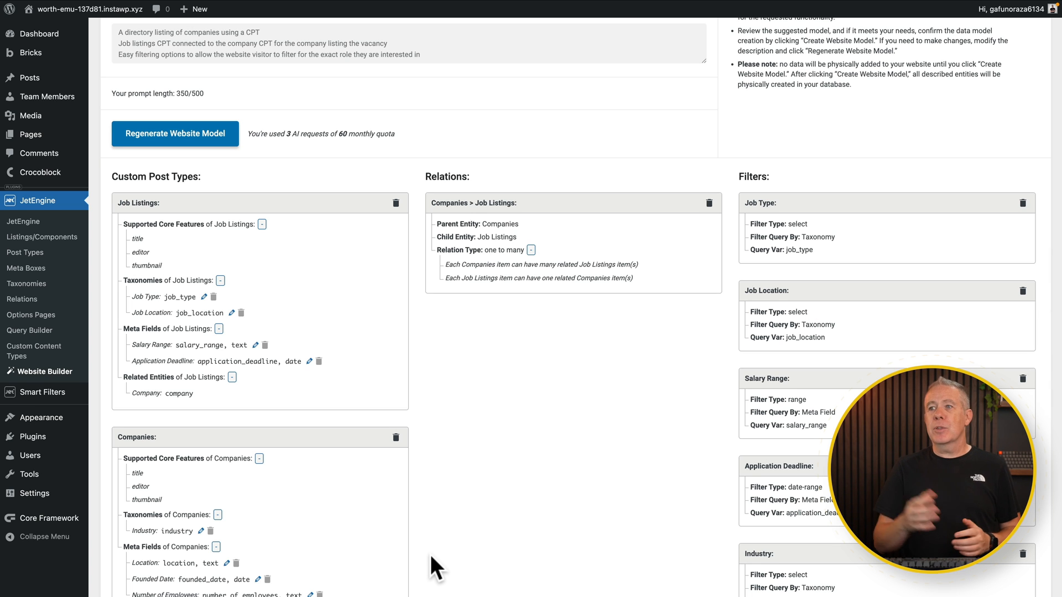
scroll("down", 3)
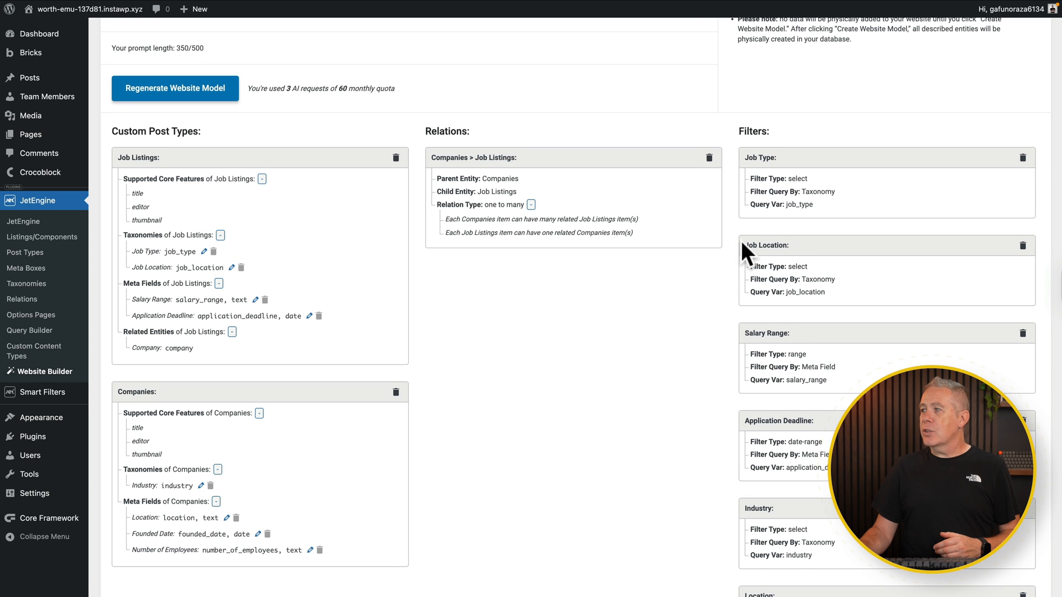
mouse_move(727, 367)
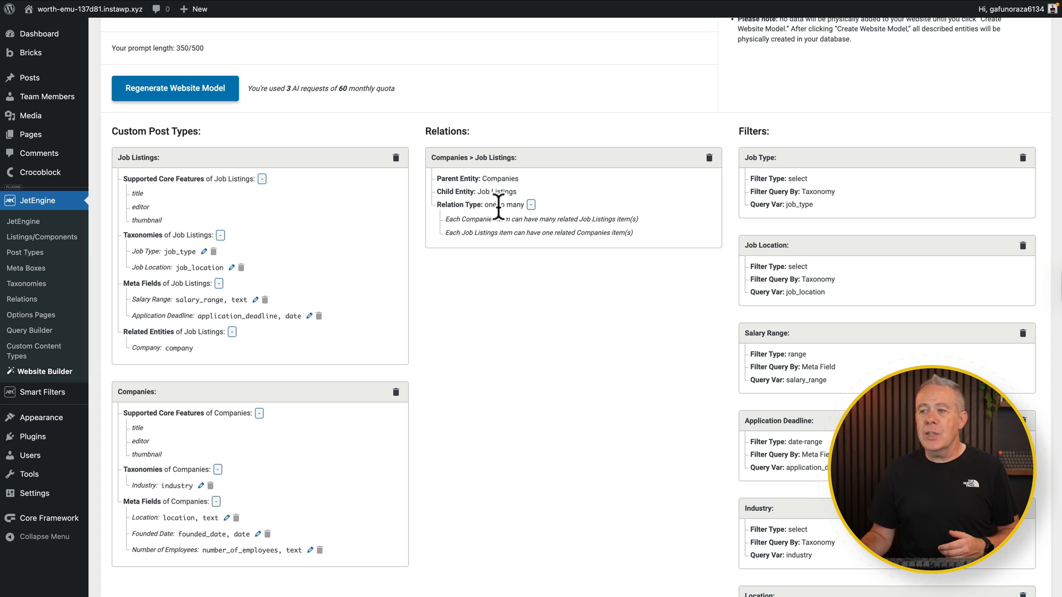
mouse_move(414, 337)
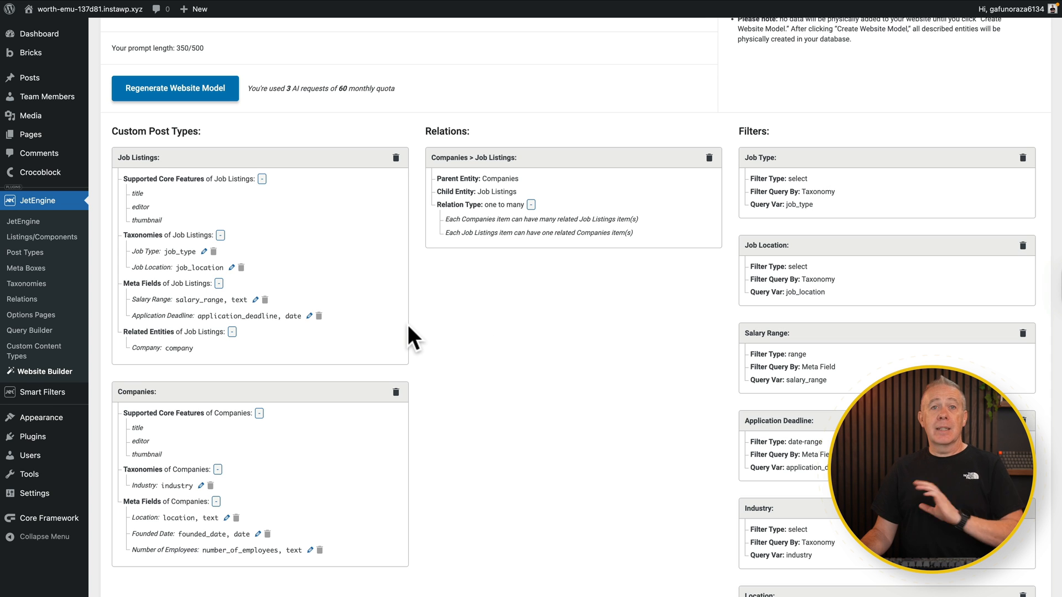
mouse_move(226, 161)
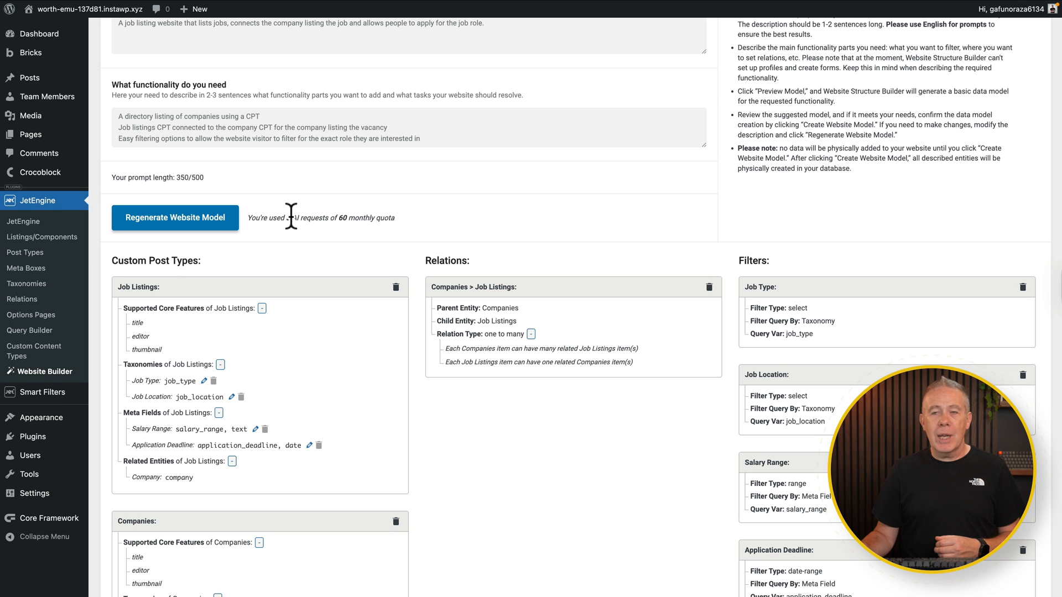
mouse_move(375, 237)
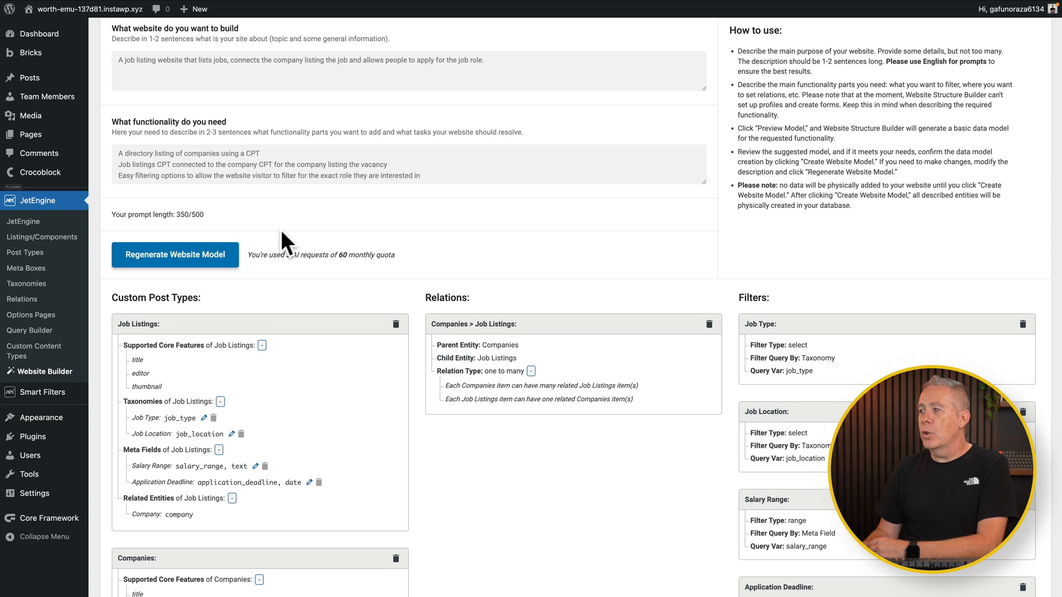
scroll("down", 3)
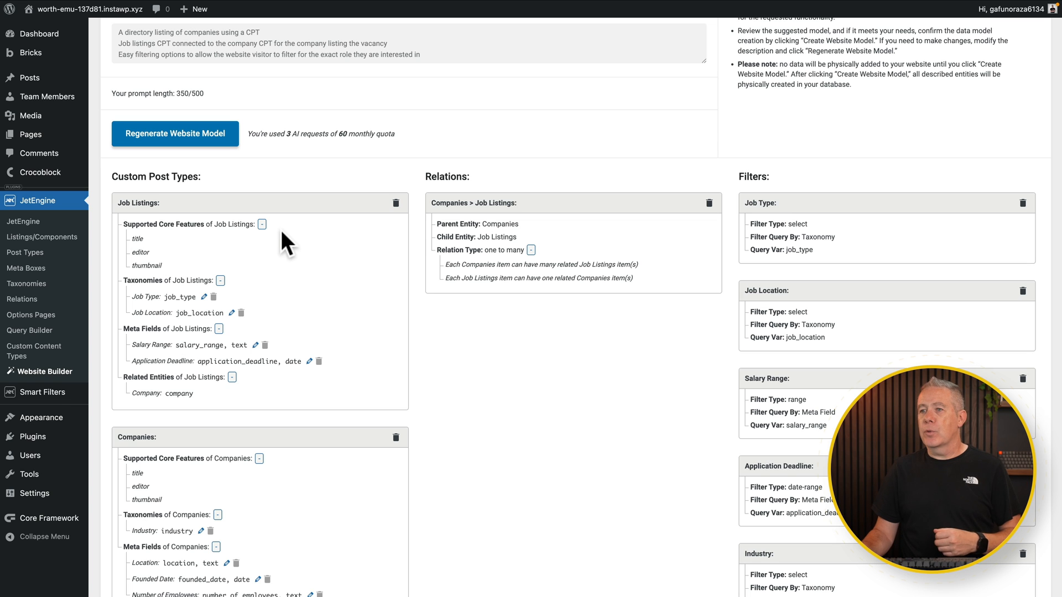
mouse_move(230, 252)
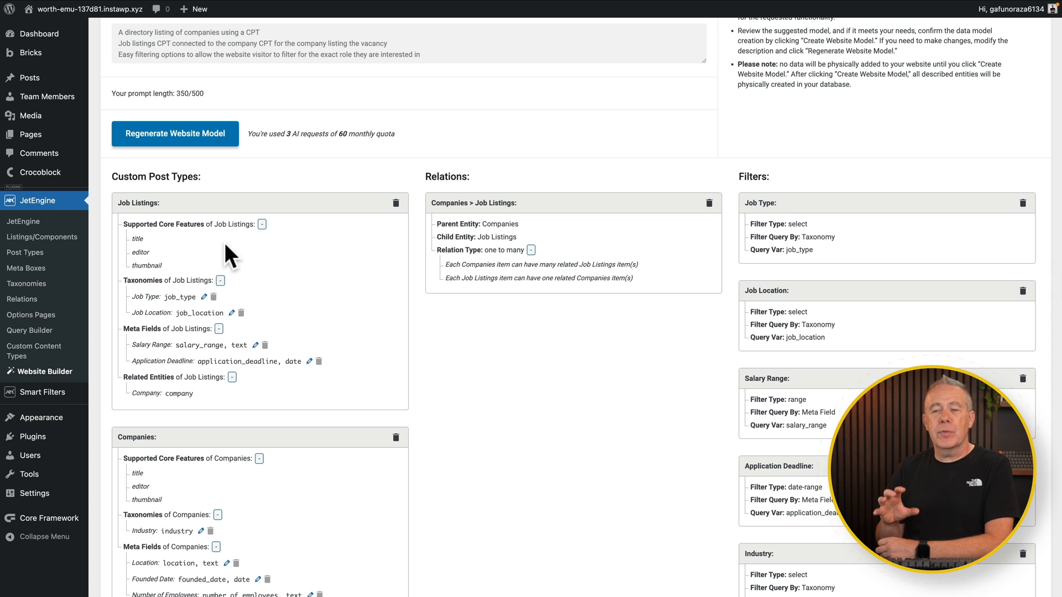
mouse_move(147, 240)
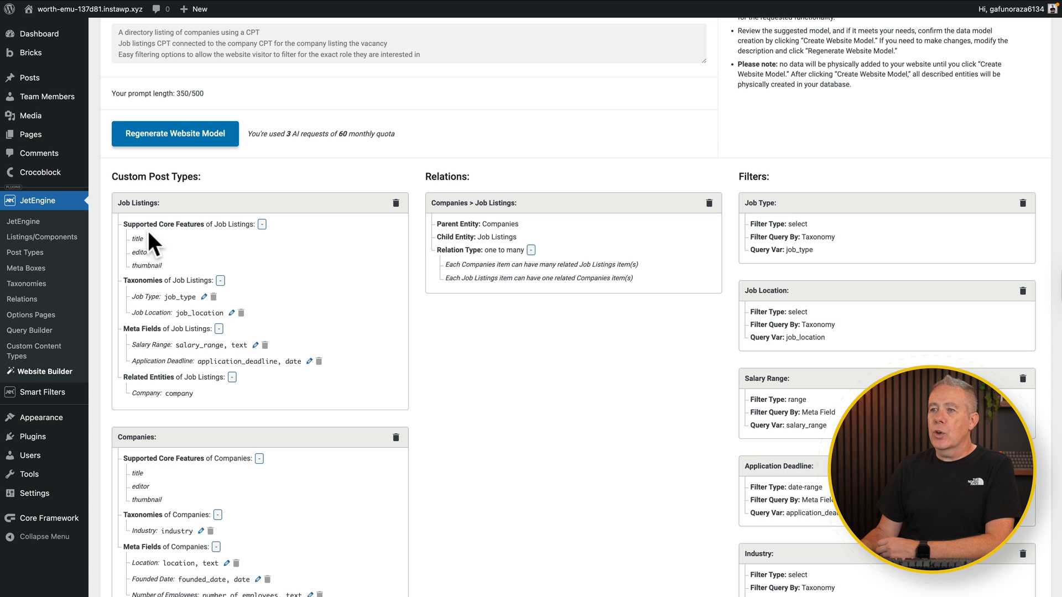
mouse_move(177, 246)
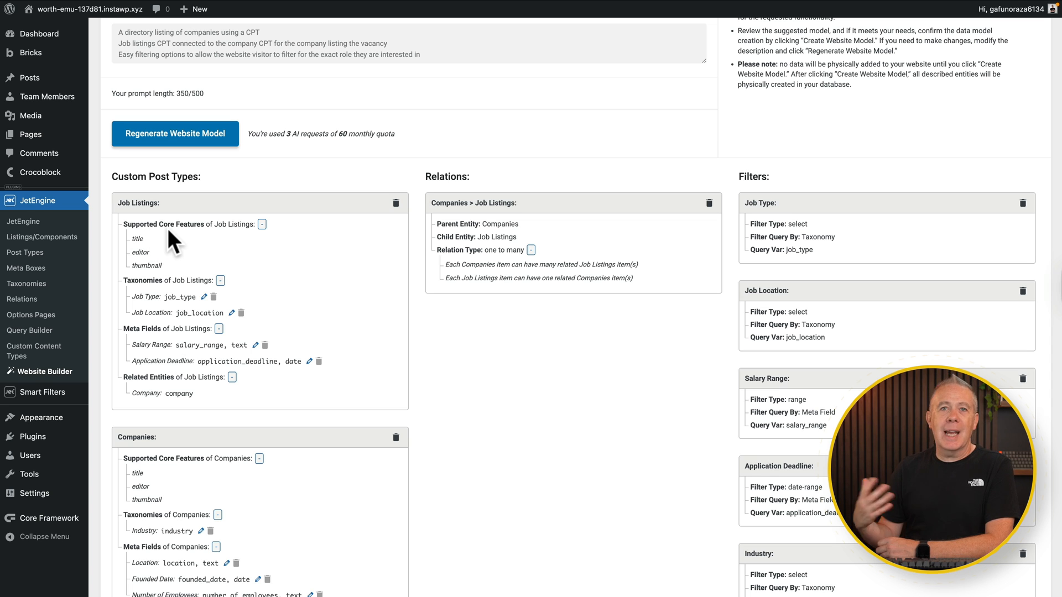
mouse_move(227, 255)
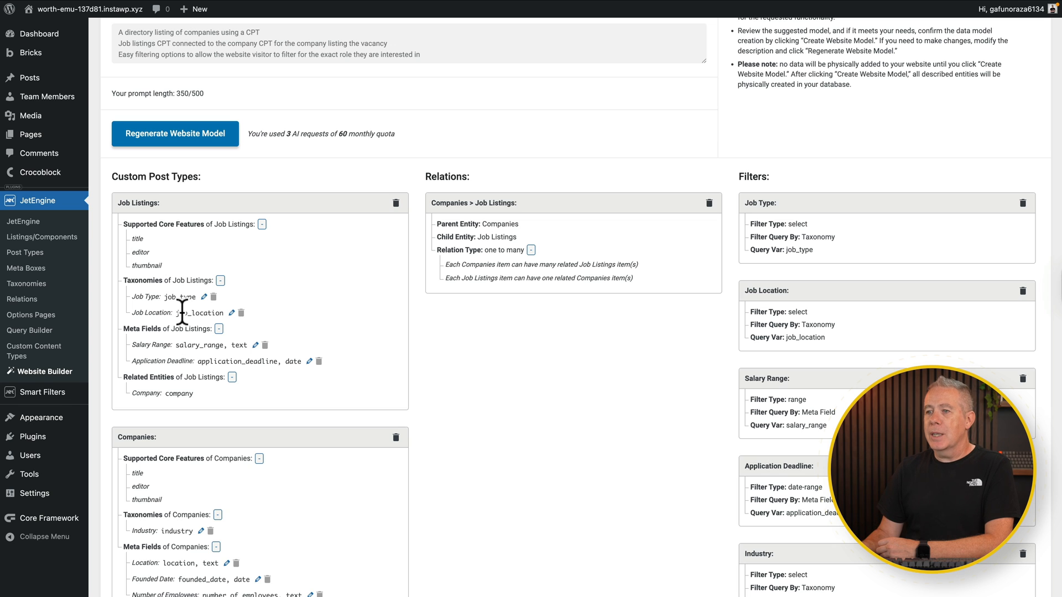
mouse_move(170, 345)
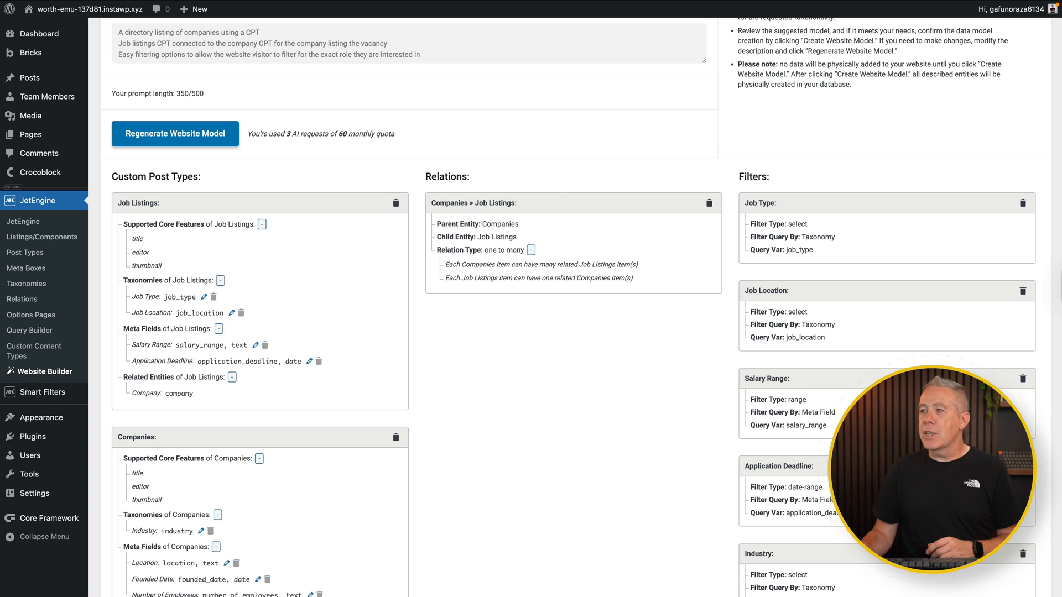
scroll("down", 3)
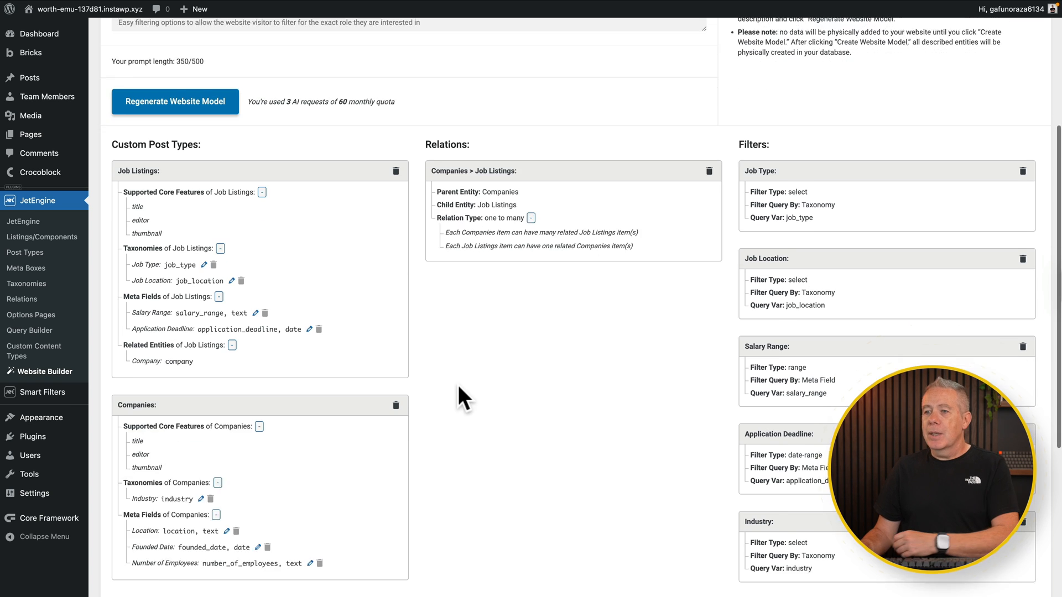
scroll("down", 3)
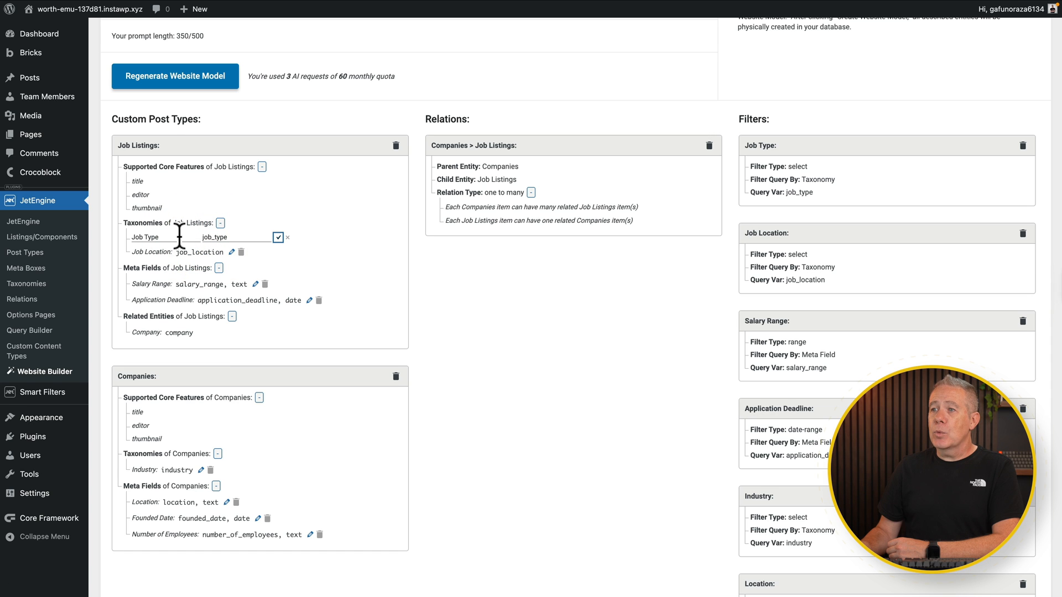
mouse_move(279, 237)
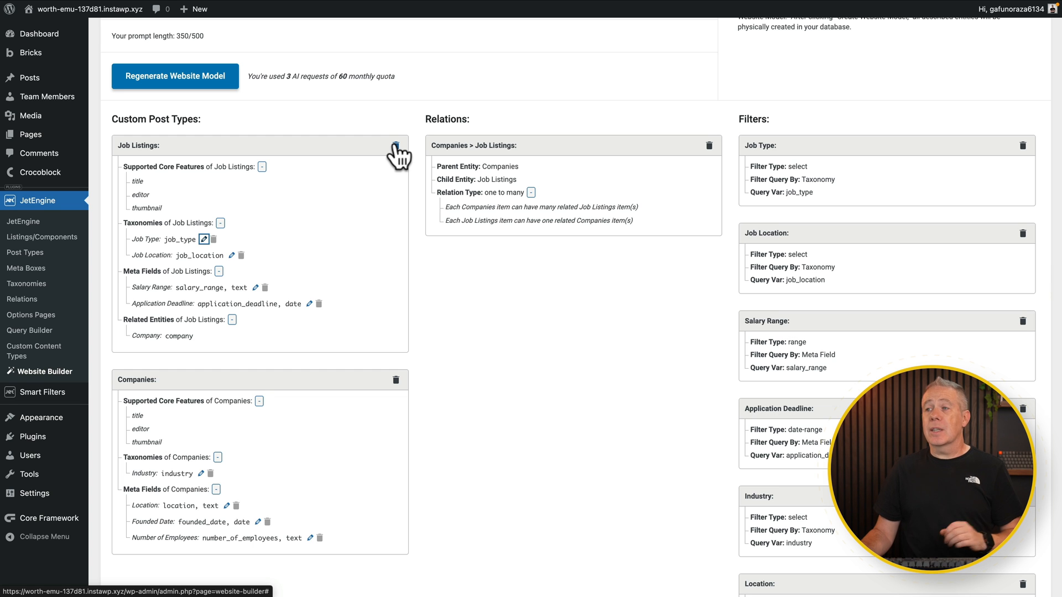
scroll("down", 3)
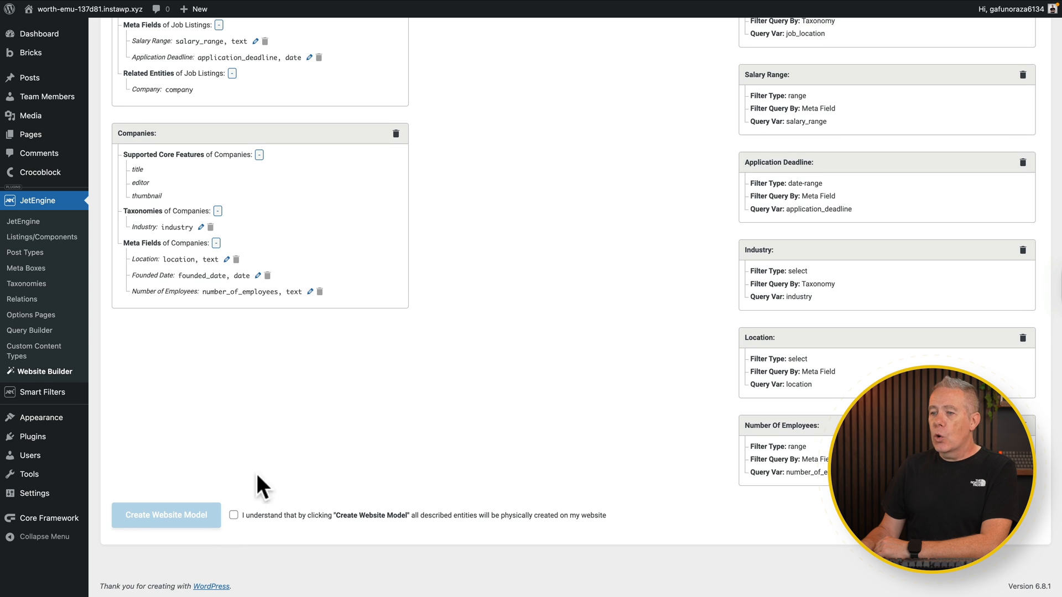
Acknowledge that all entities will be created and create the website model on the site
left_click(234, 514)
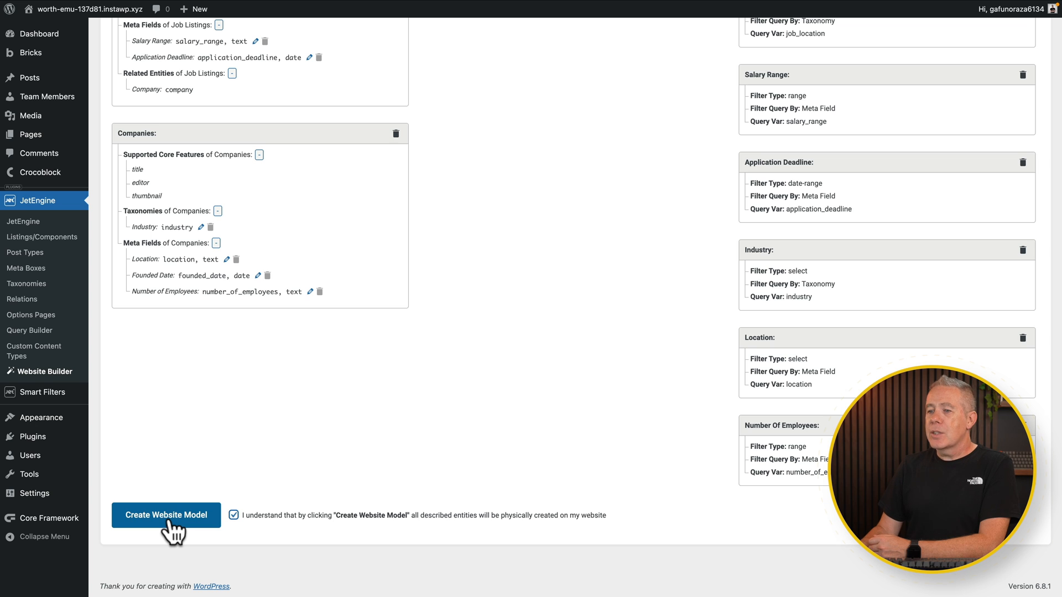
left_click(164, 516)
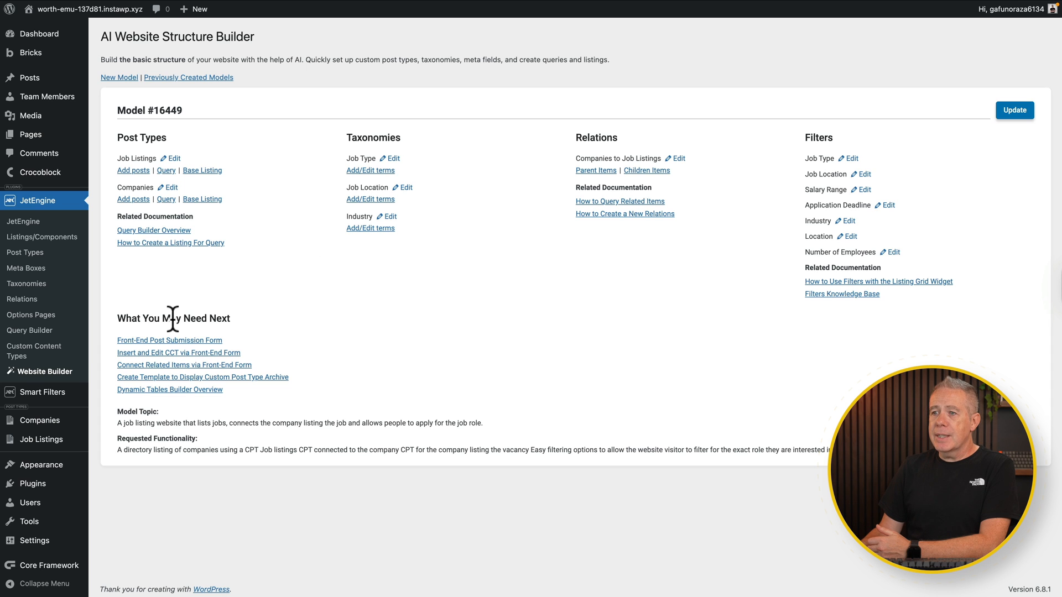
mouse_move(207, 332)
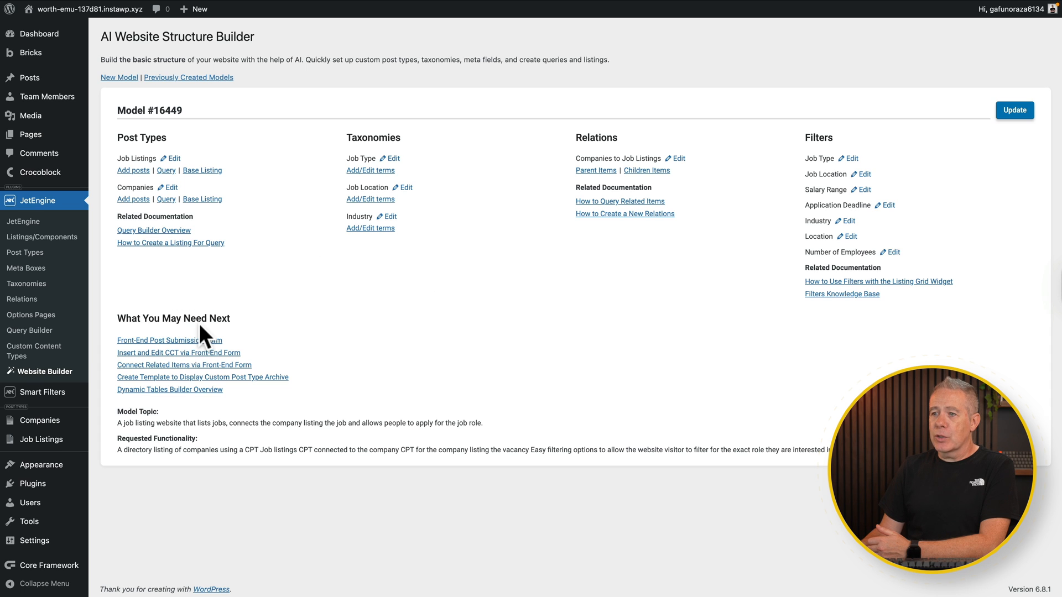
mouse_move(253, 342)
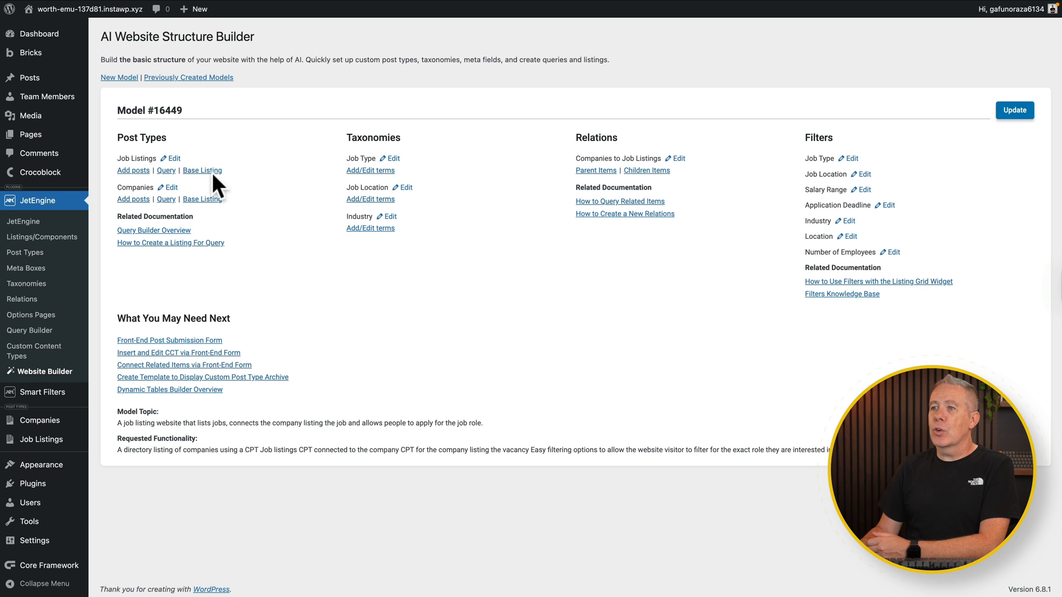
mouse_move(259, 192)
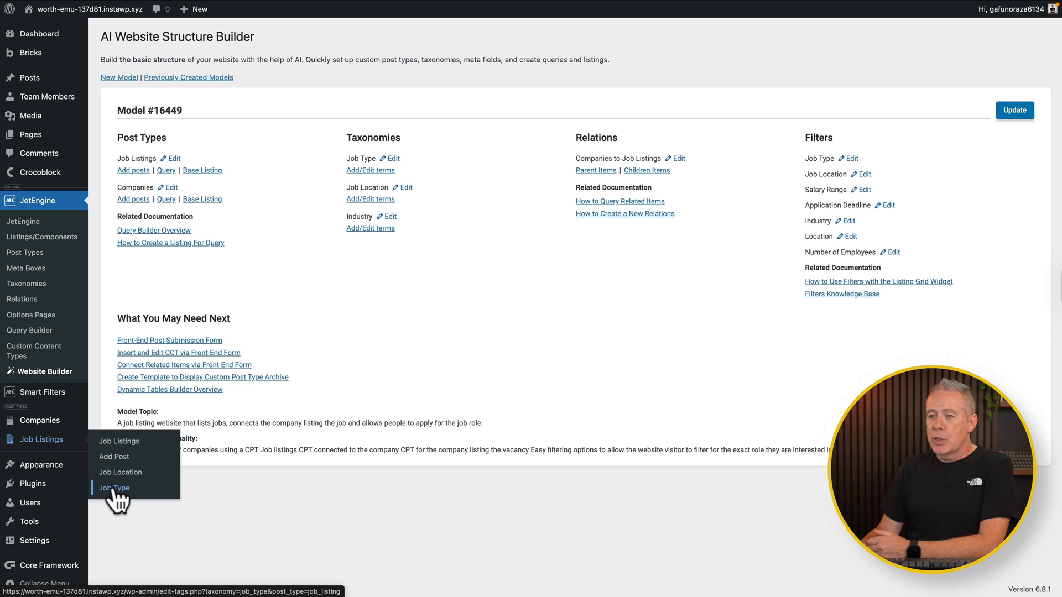
View the Job Type taxonomy terms: Contract, Full_time, Internship, Part_time, Temporary
left_click(114, 488)
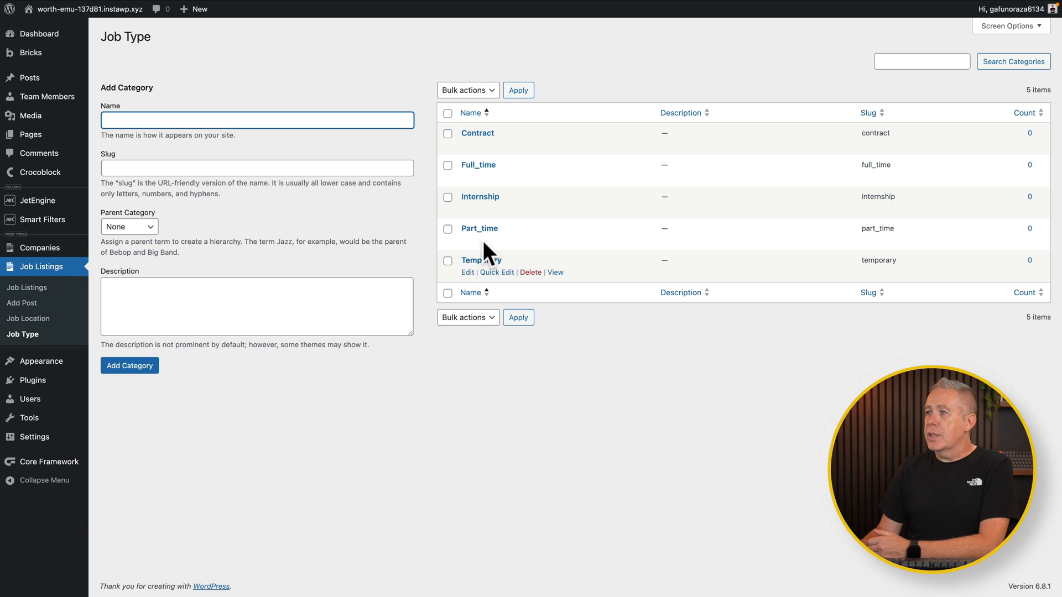
mouse_move(528, 263)
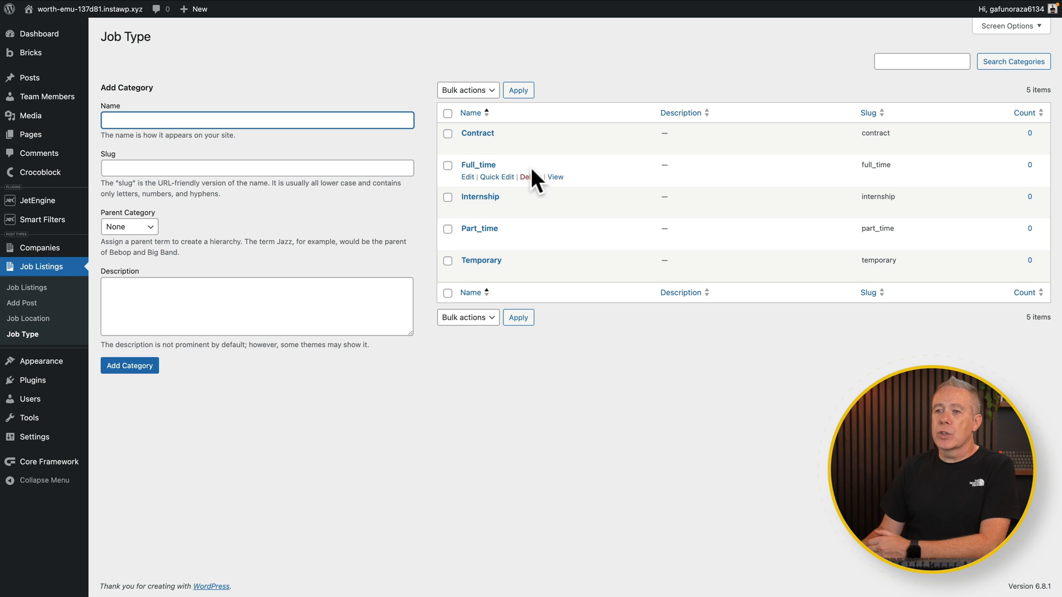
left_click(29, 318)
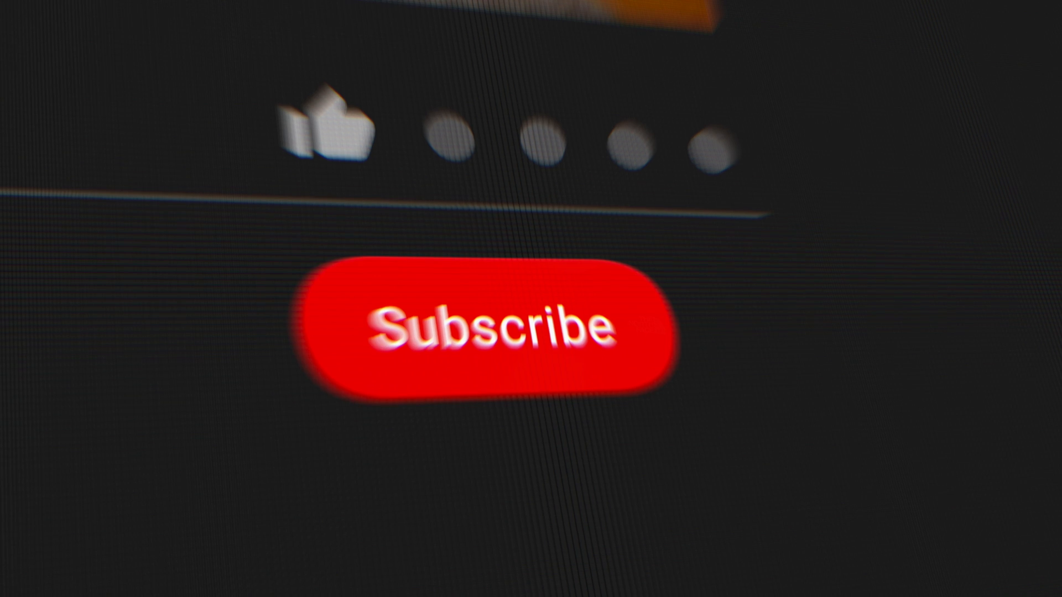
left_click(482, 332)
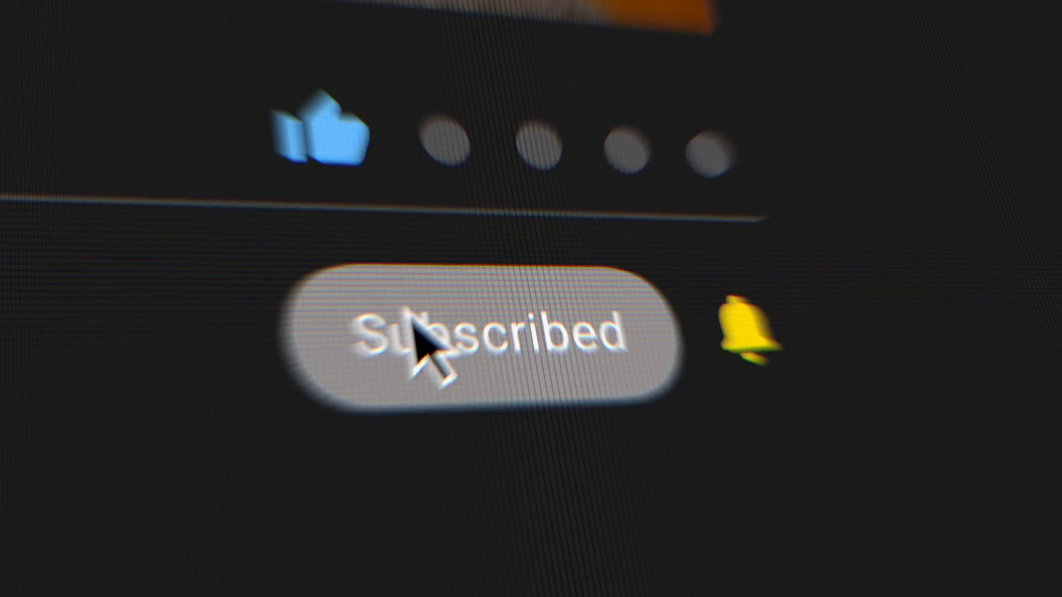